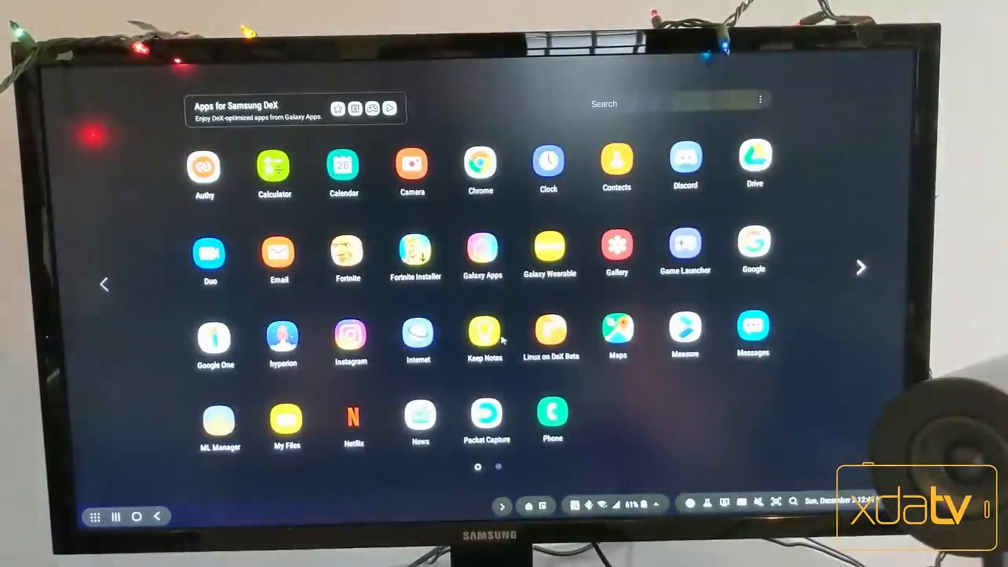
Launch the Linux on DeX Beta Ubuntu desktop from the Samsung DeX app drawer.
{"action": "left_click", "coordinate": [550, 330]}
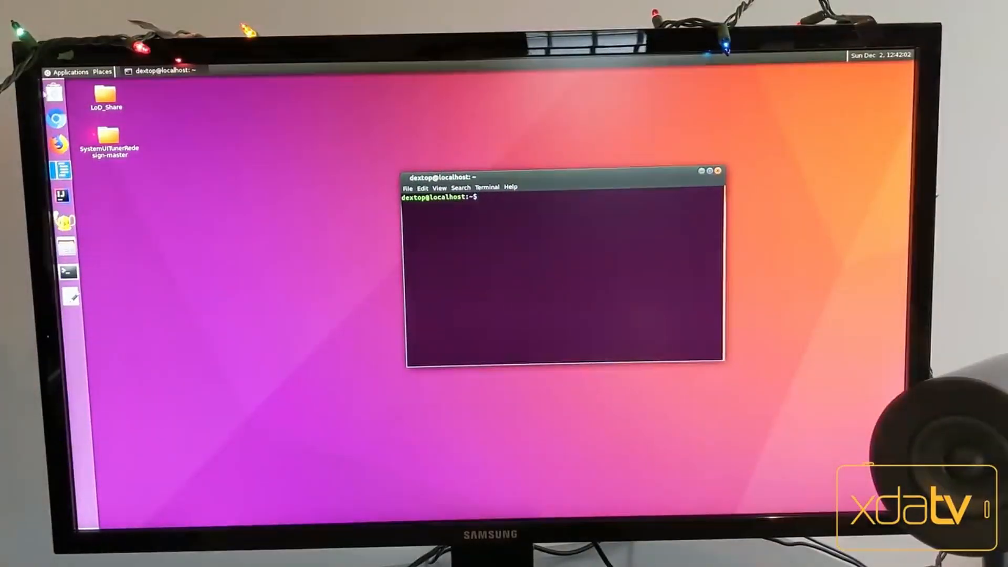
{"action": "left_click", "coordinate": [71, 71]}
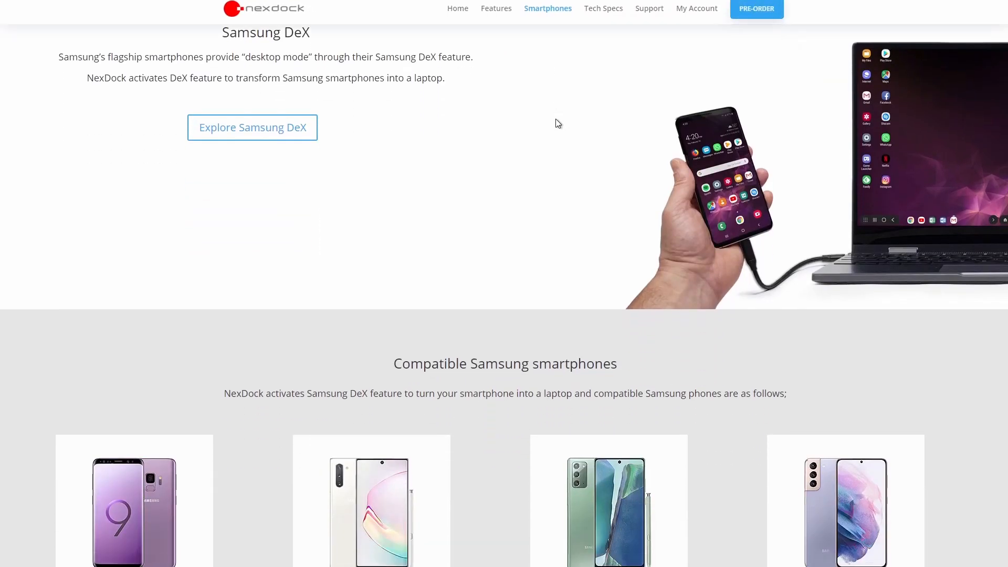
Move past the compatible phones and load the Raspberry Pi 4 guide under NexDock 2 / Touch Support.
{"action": "scroll", "scroll_direction": "down", "scroll_amount": 3}
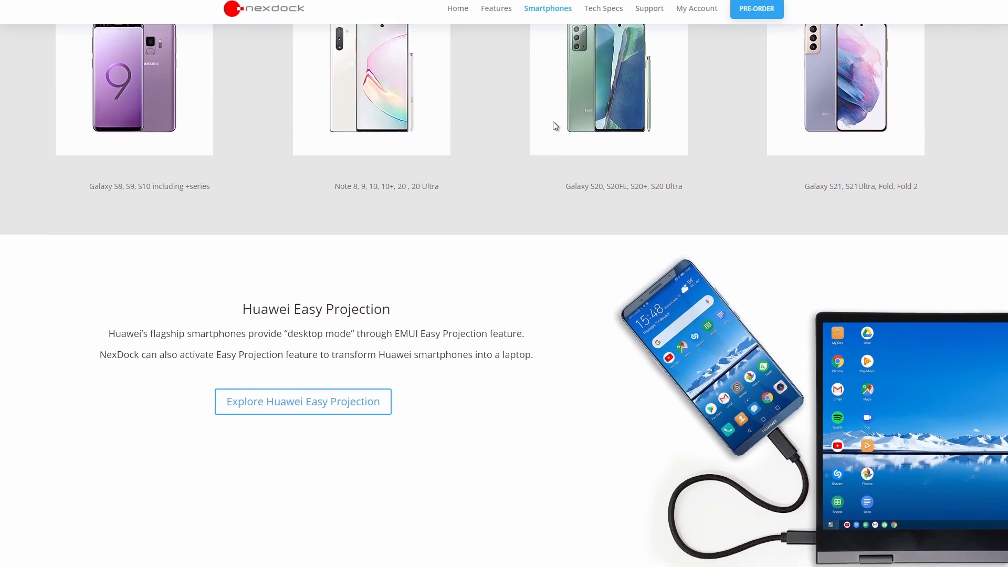
{"action": "scroll", "scroll_direction": "down", "scroll_amount": 3}
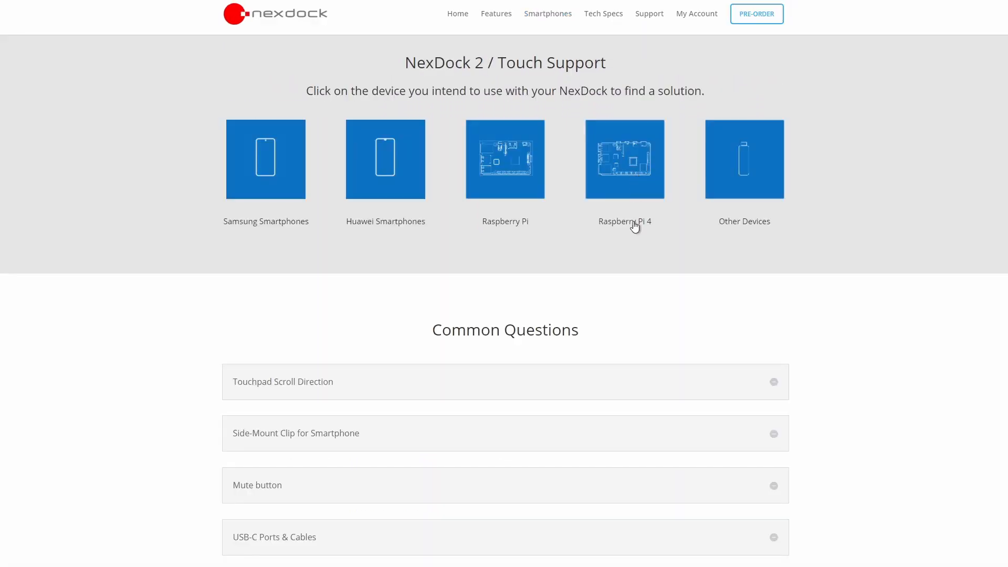
{"action": "left_click", "coordinate": [625, 159]}
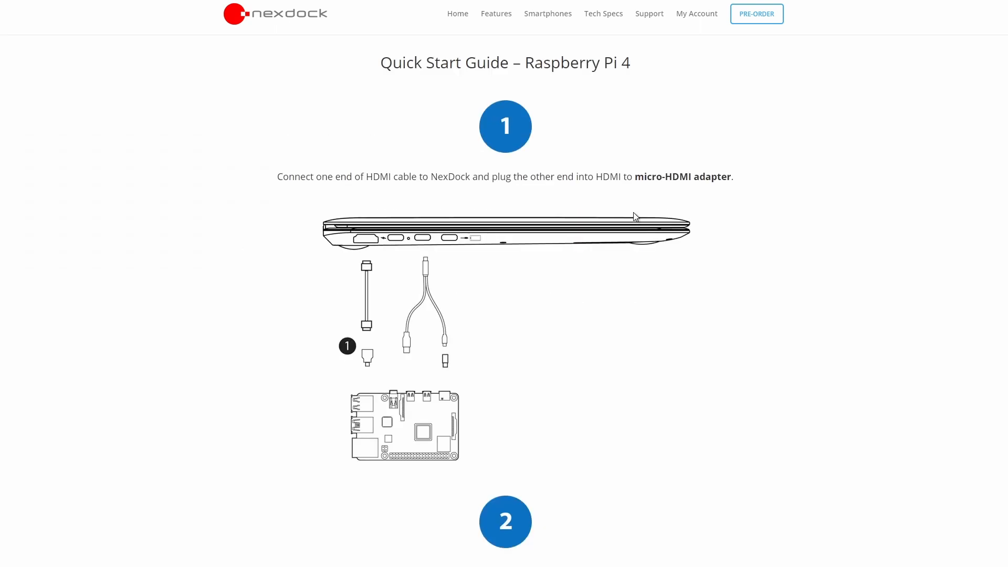
Review the guide's cable-connection steps one through five and Option 2.
{"action": "scroll", "scroll_direction": "down", "scroll_amount": 3}
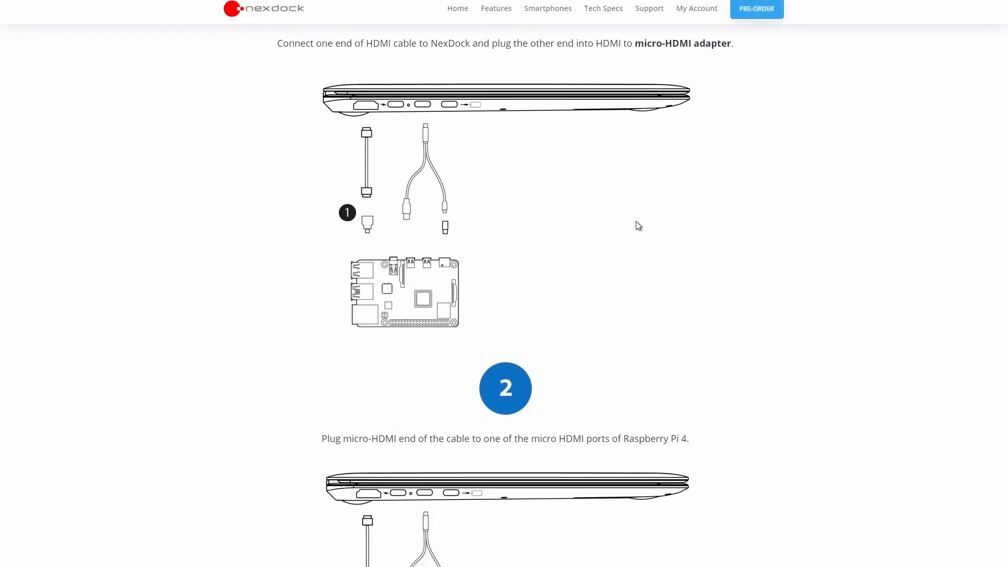
{"action": "scroll", "scroll_direction": "down", "scroll_amount": 3}
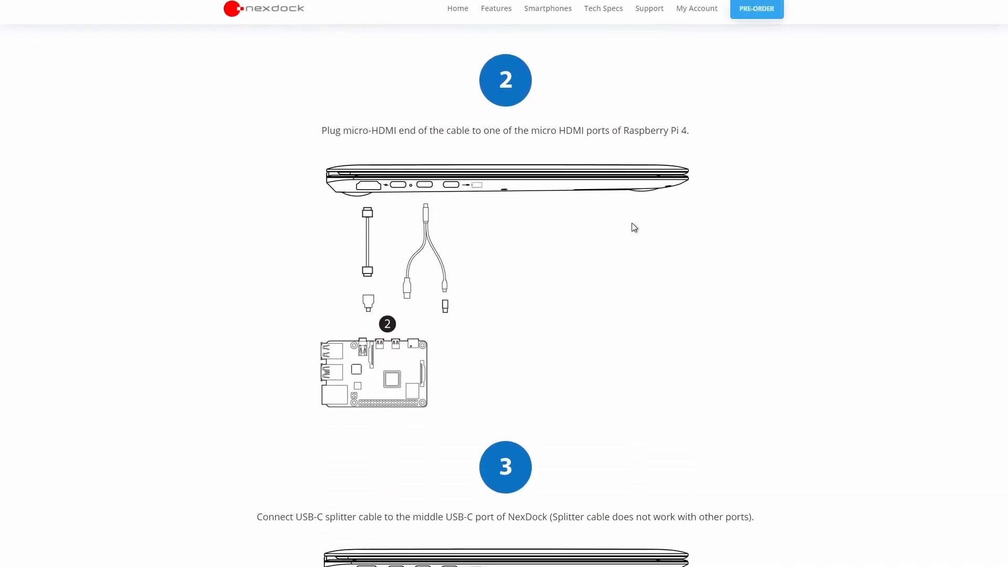
{"action": "scroll", "scroll_direction": "down", "scroll_amount": 3}
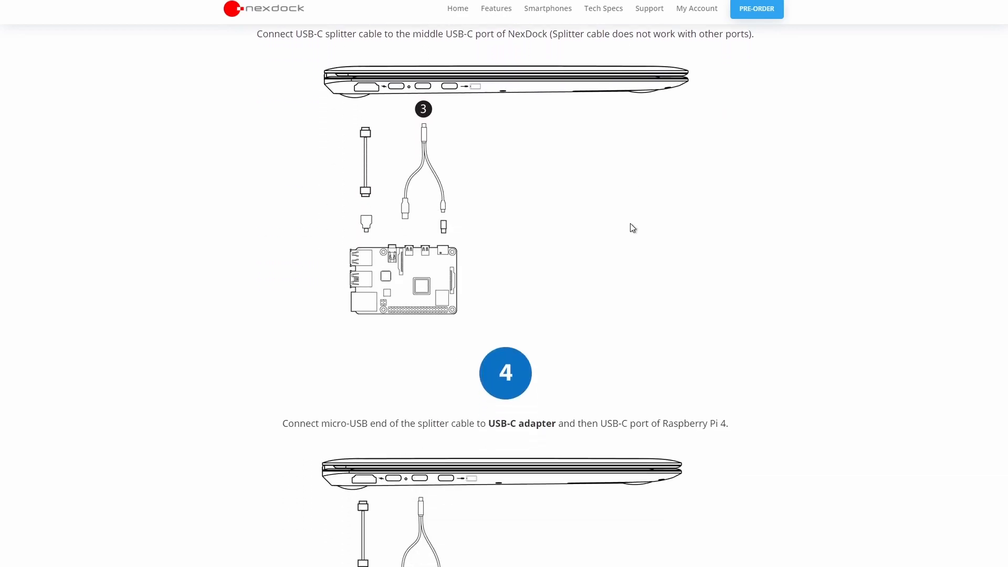
{"action": "scroll", "scroll_direction": "down", "scroll_amount": 3}
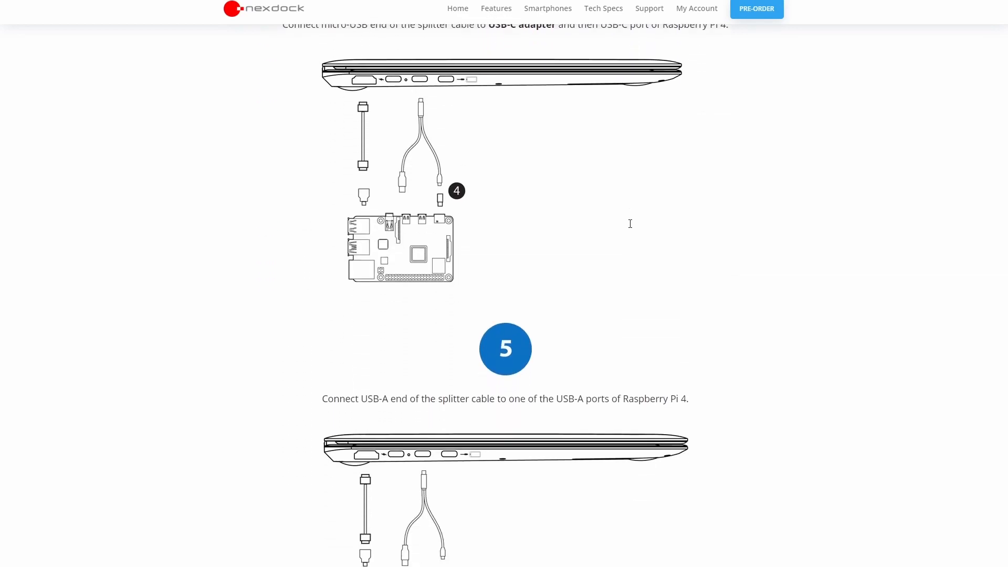
{"action": "scroll", "scroll_direction": "down", "scroll_amount": 3}
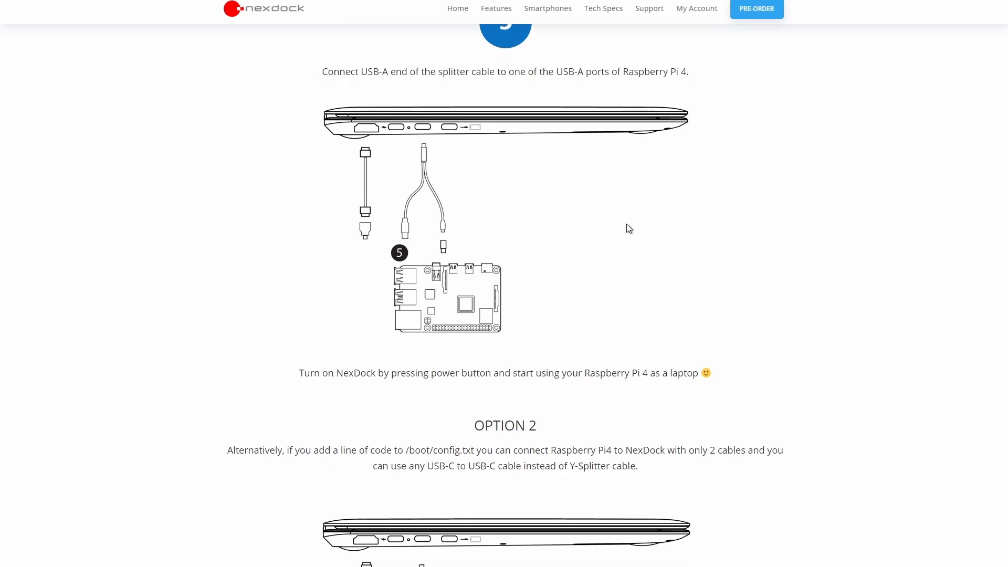